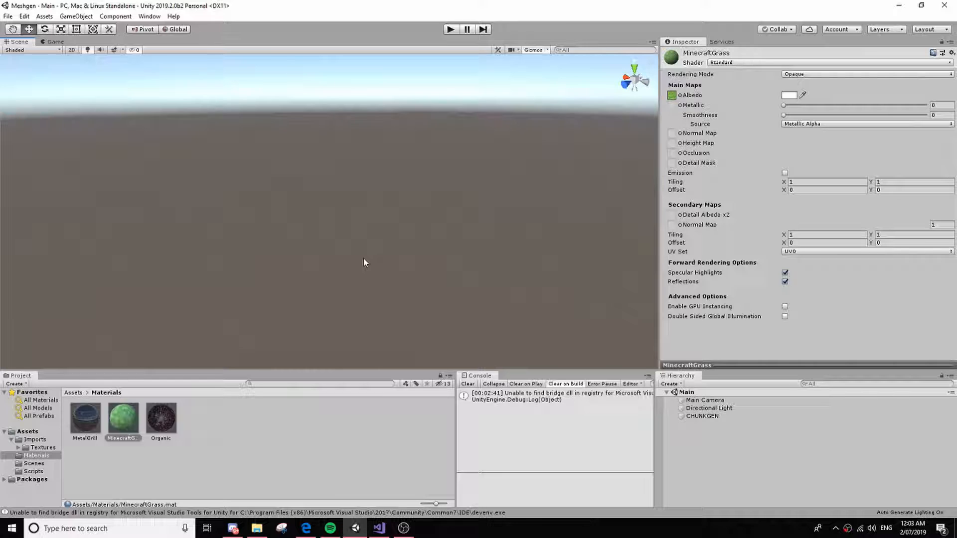
Deselect the MinecraftGrass material so the Inspector is cleared
click(702, 416)
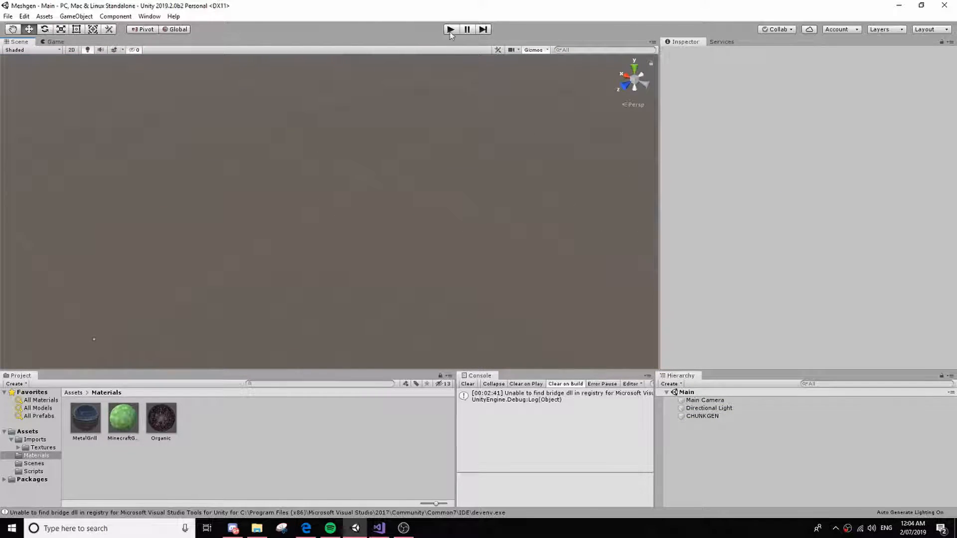
Play the scene, view the generated stepped grass terrain from above, then switch to ChunkGEN.cs
click(450, 29)
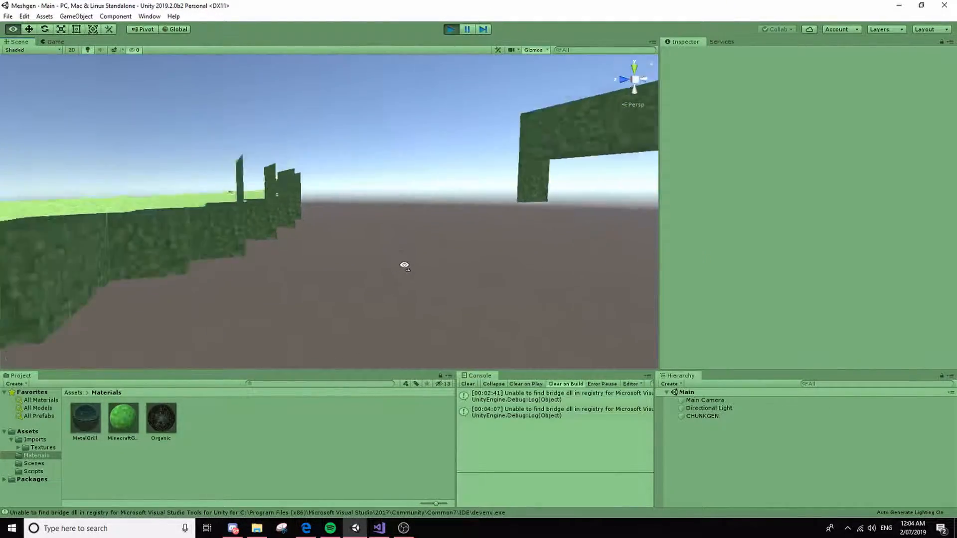
drag(405, 265, 631, 276)
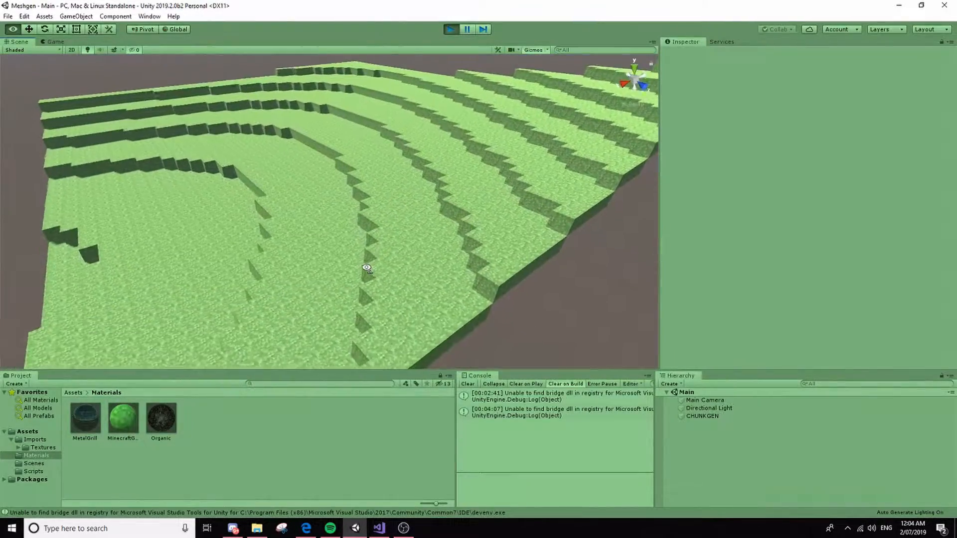
click(703, 416)
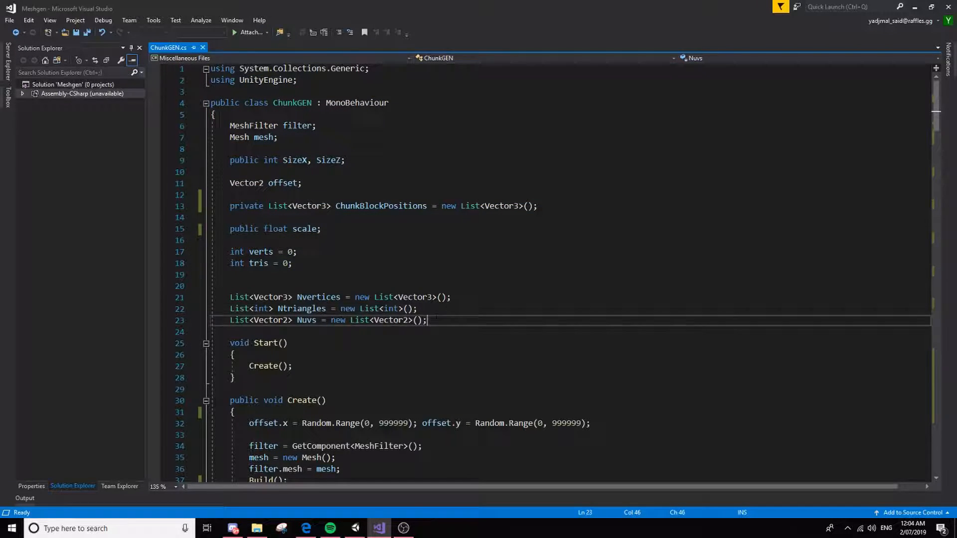
click(273, 297)
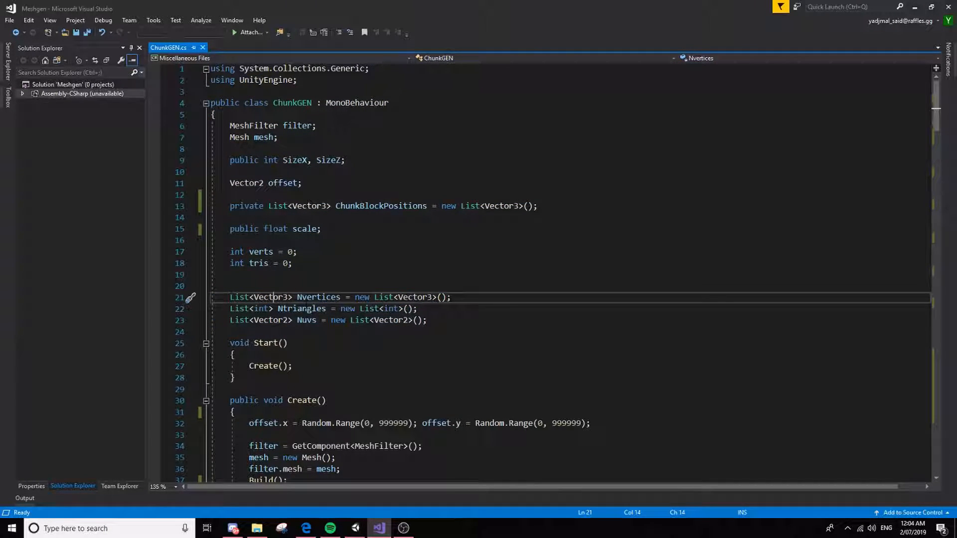
double_click(317, 298)
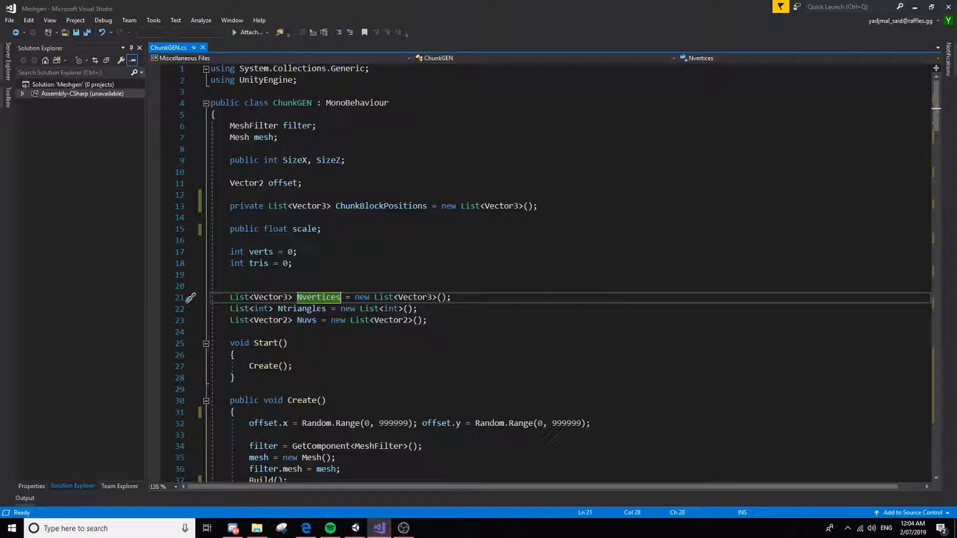
click(301, 308)
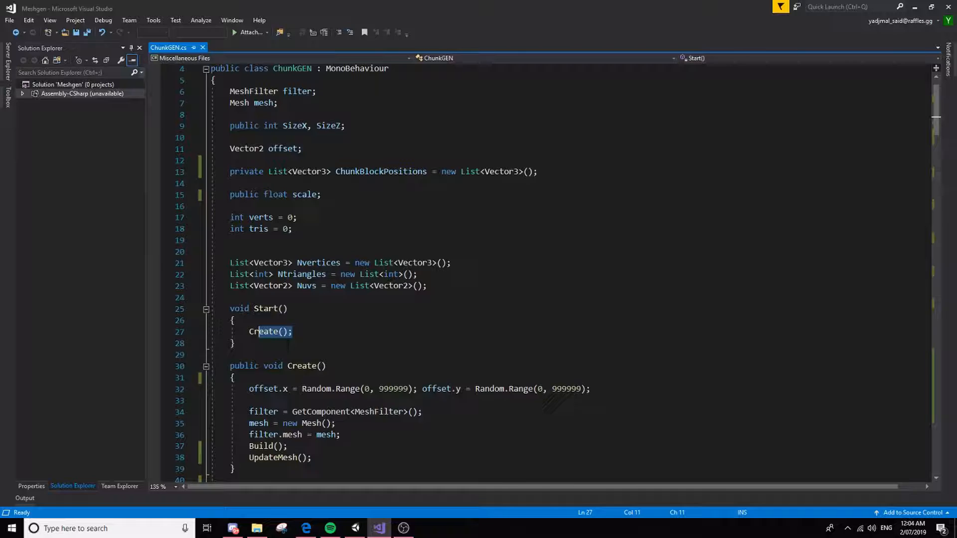
scroll(down, 3)
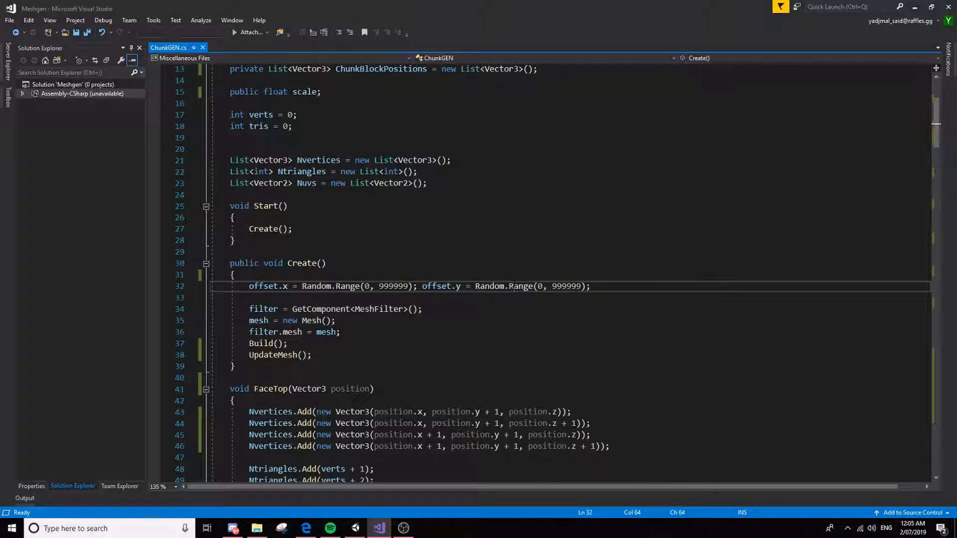
scroll(down, 3)
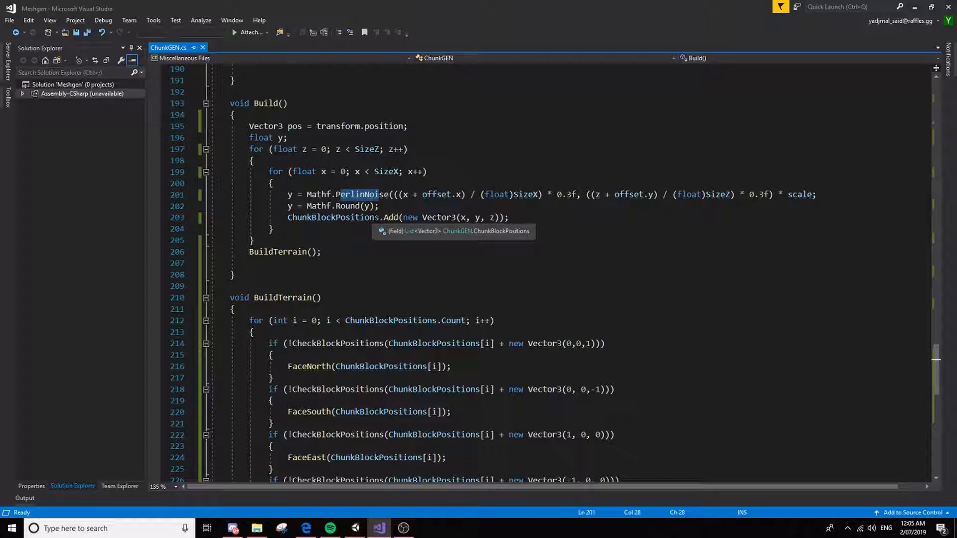
click(378, 206)
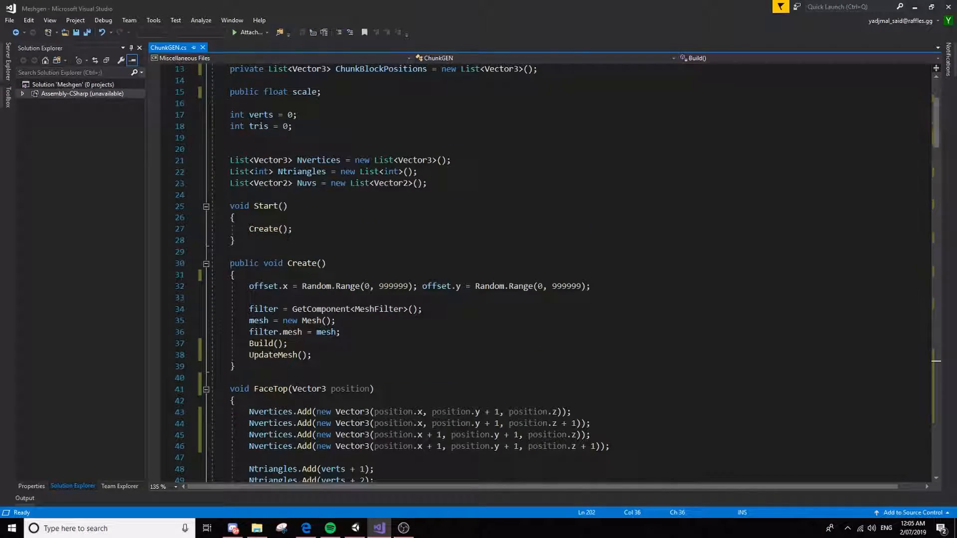
drag(249, 309, 302, 332)
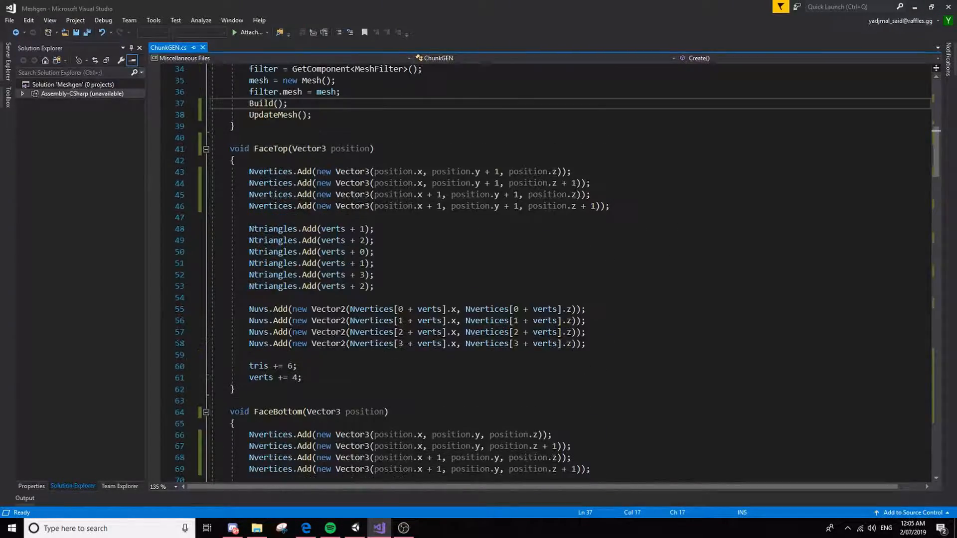
Review the FaceSouth vertex counter update and scroll on toward UpdateMesh and Build
scroll(down, 3)
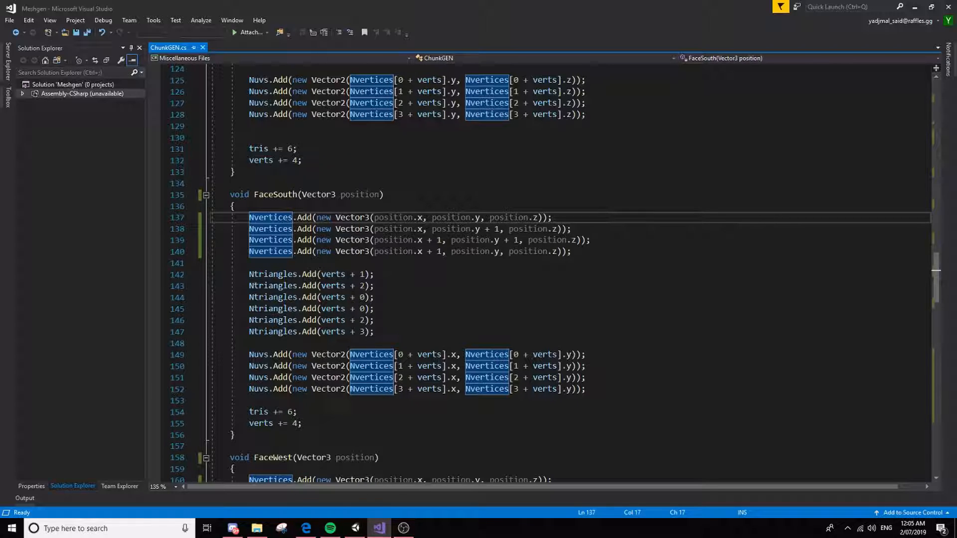
click(370, 332)
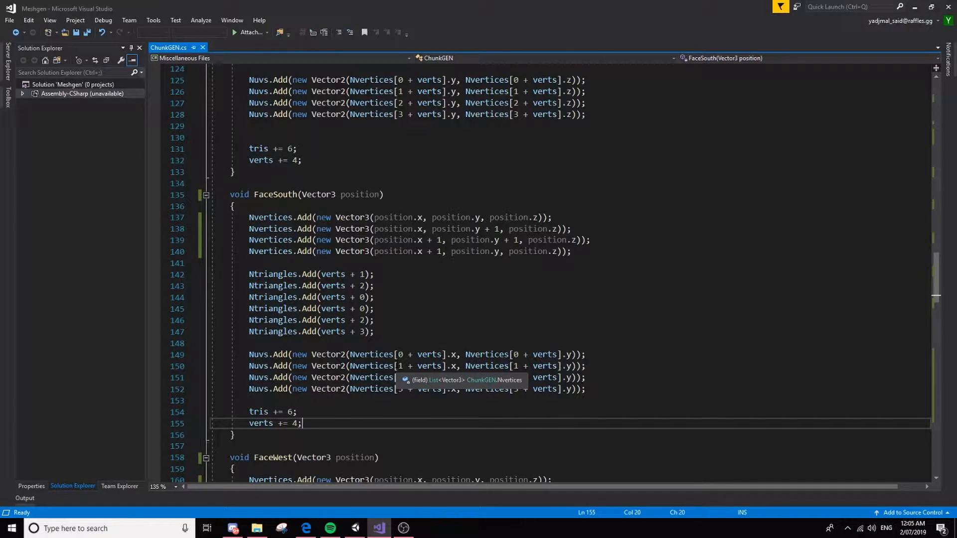
scroll(down, 3)
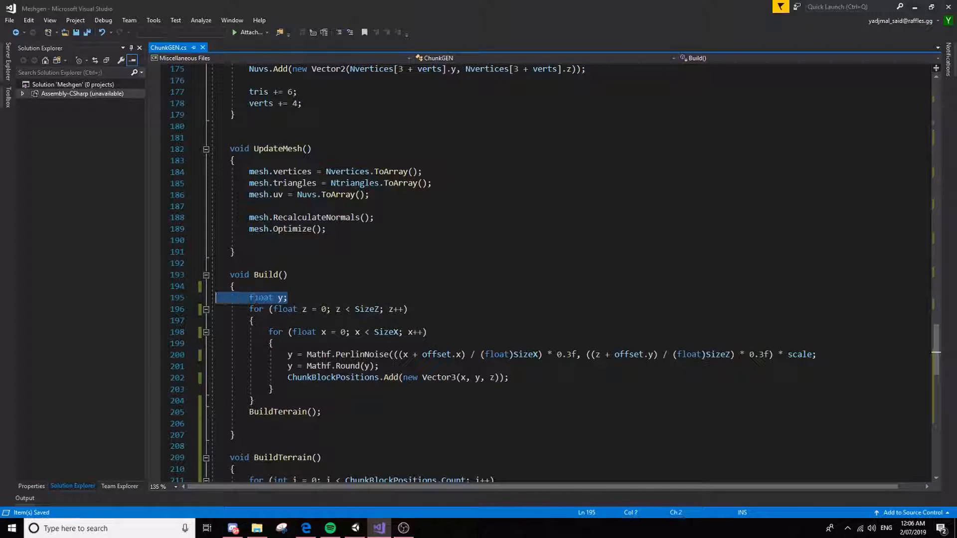
click(288, 297)
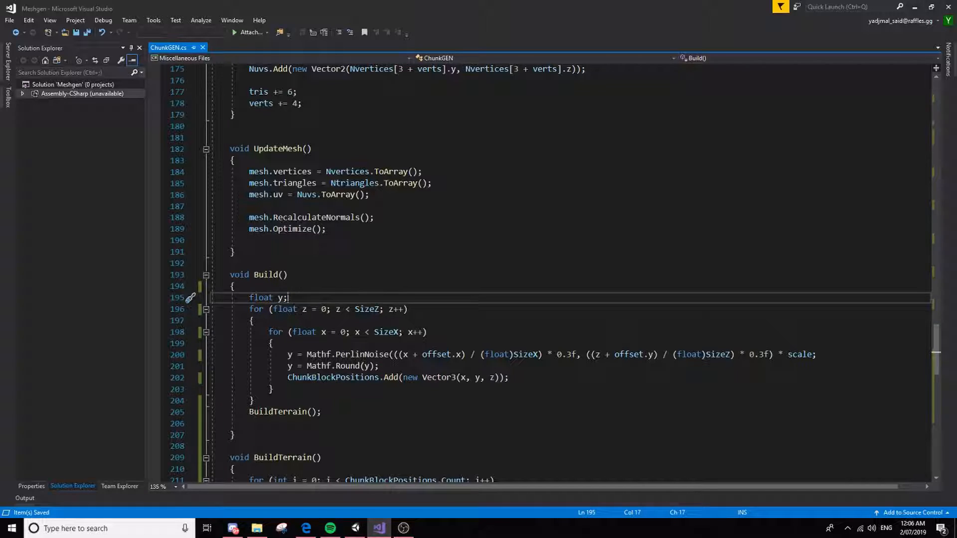
double_click(283, 297)
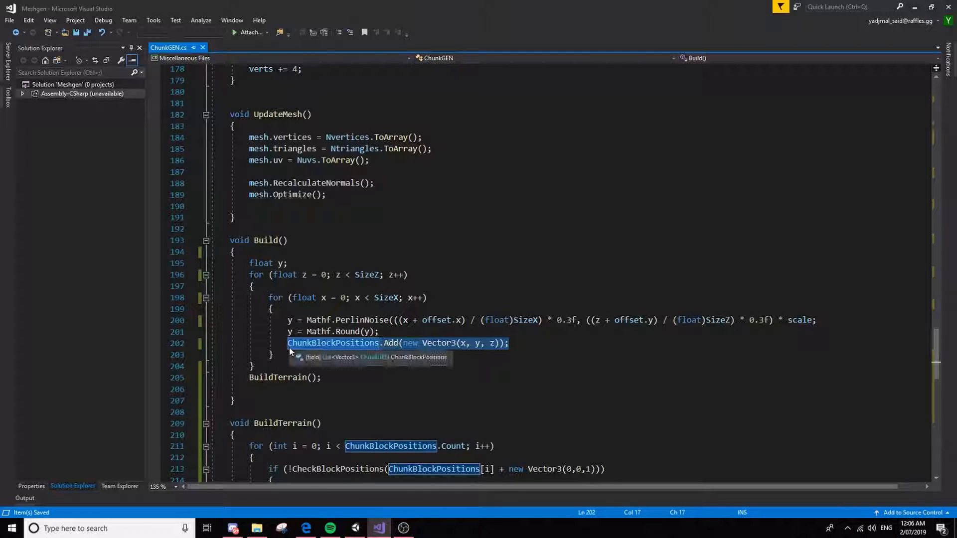
click(508, 343)
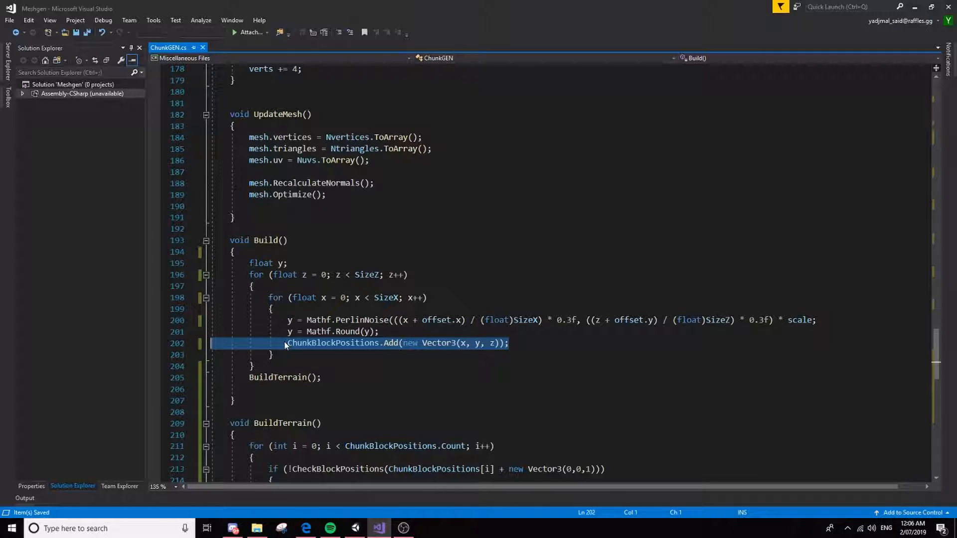
click(508, 342)
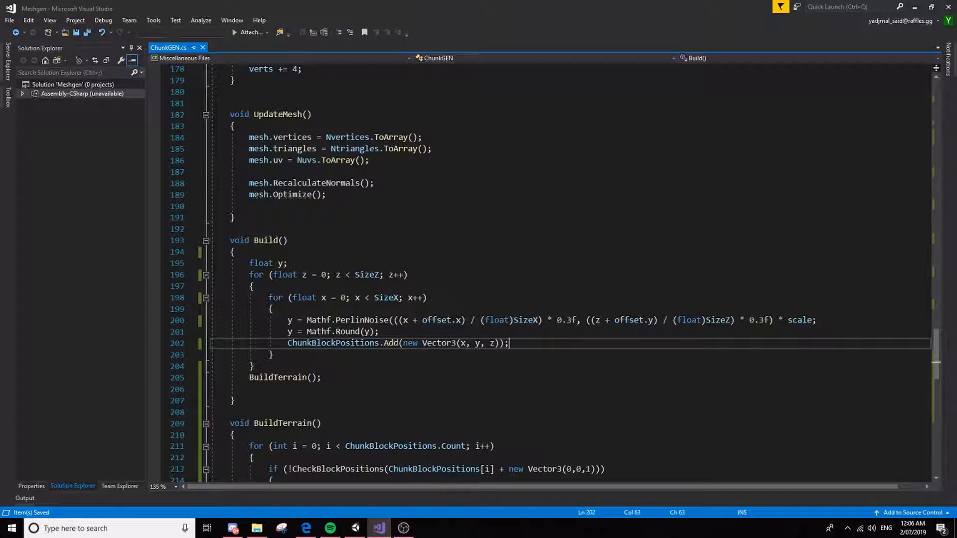
drag(508, 343, 340, 343)
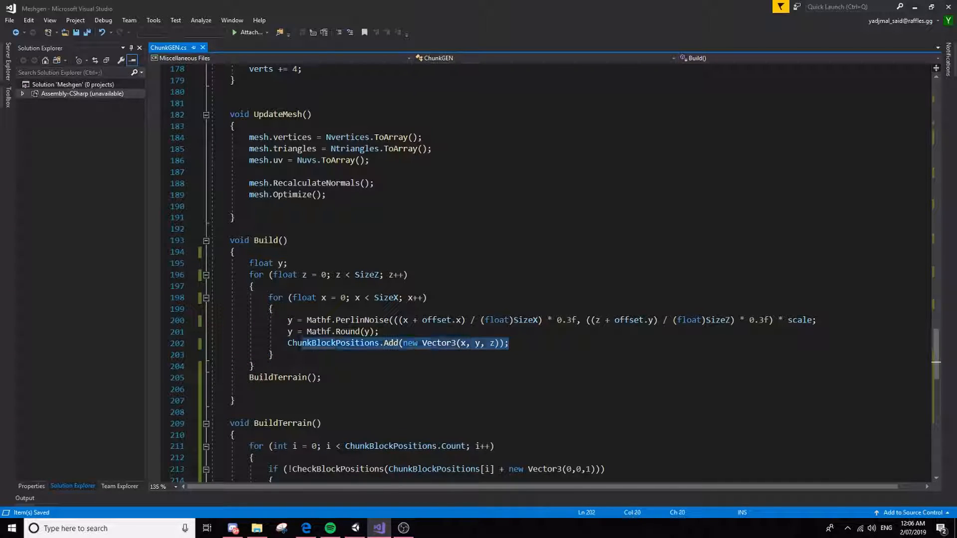
scroll(down, 3)
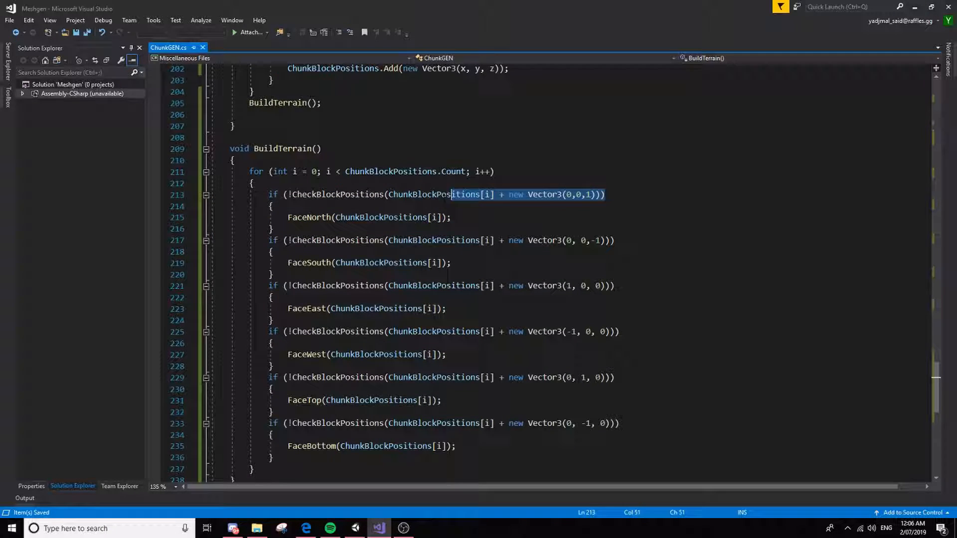
Highlight the north neighbour check and FaceTop call, view CheckBlockPositions, then return to Unity
double_click(338, 194)
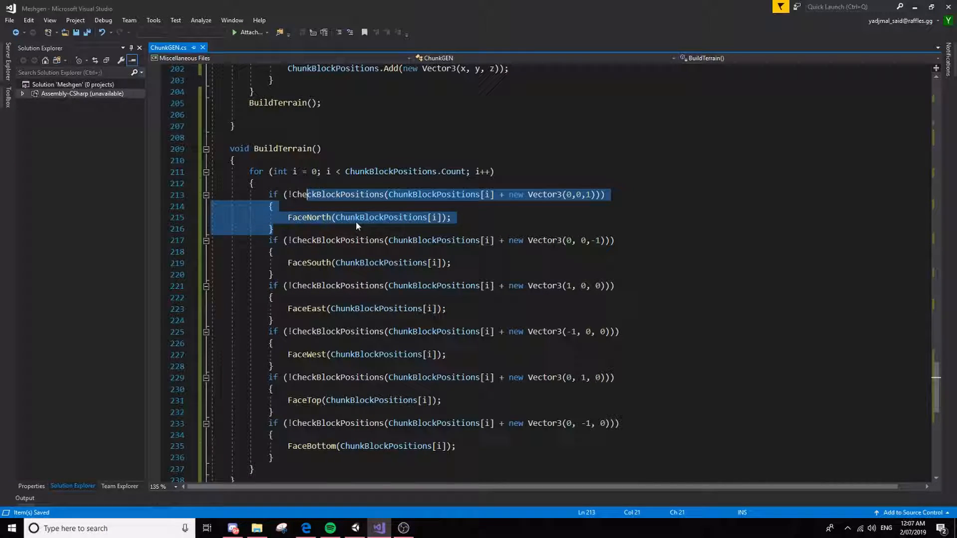
click(380, 218)
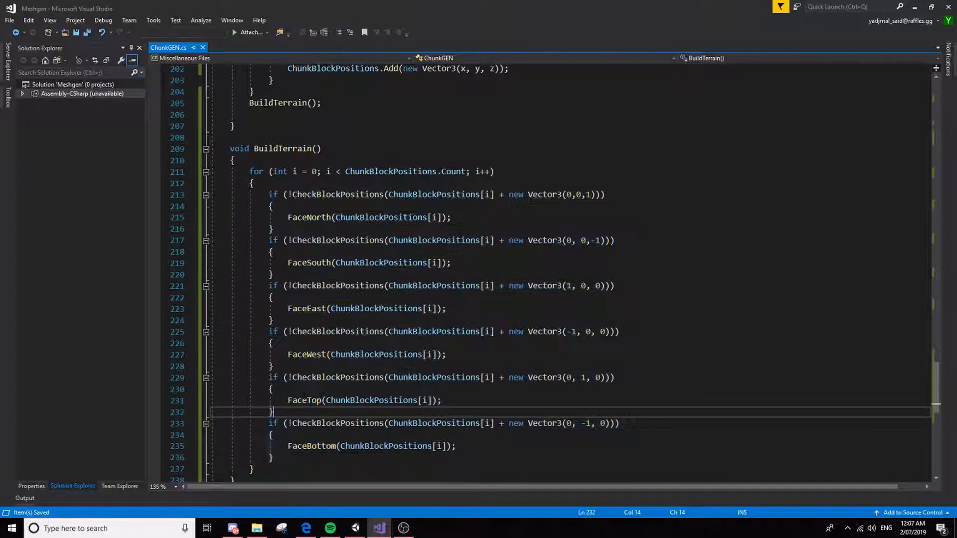
click(433, 401)
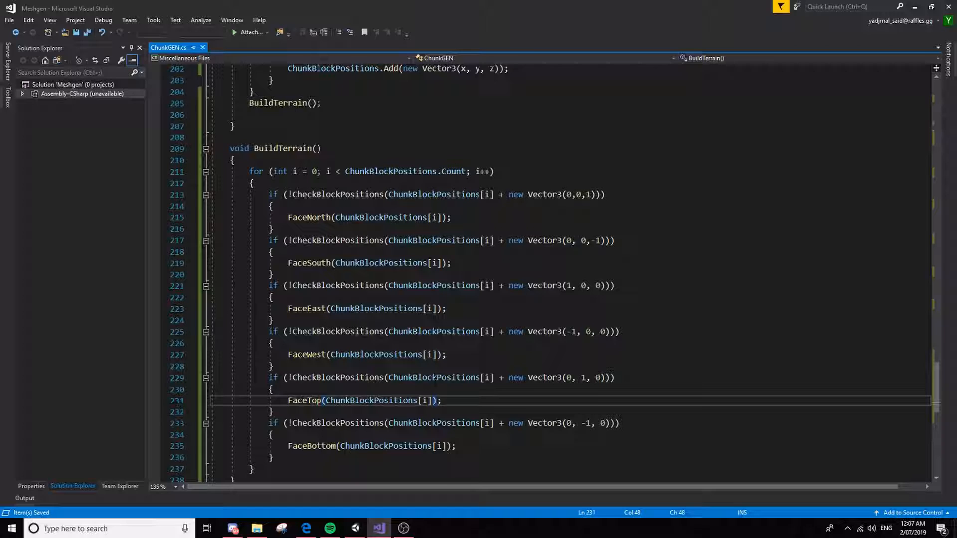
scroll(down, 3)
text(return ChunkBlockPositions.Contains(pos);)
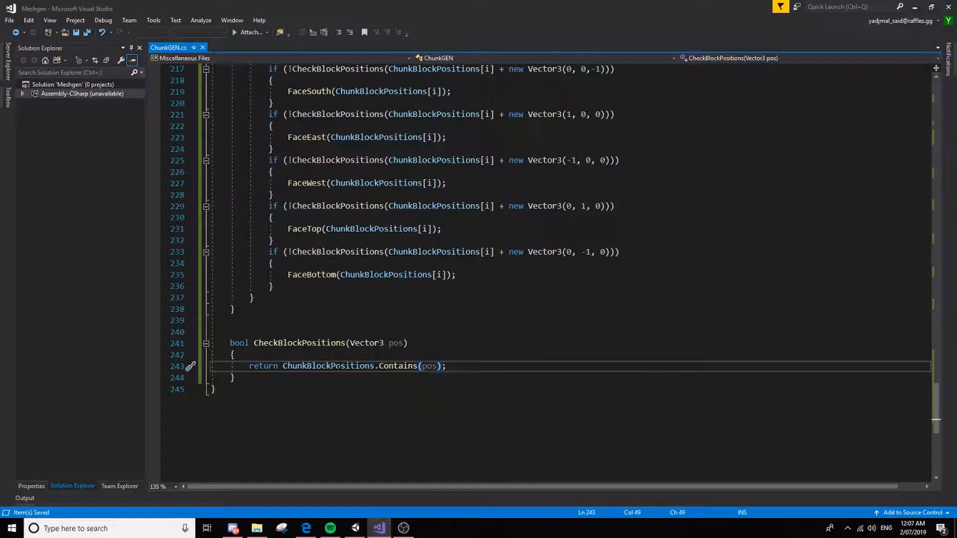
click(378, 528)
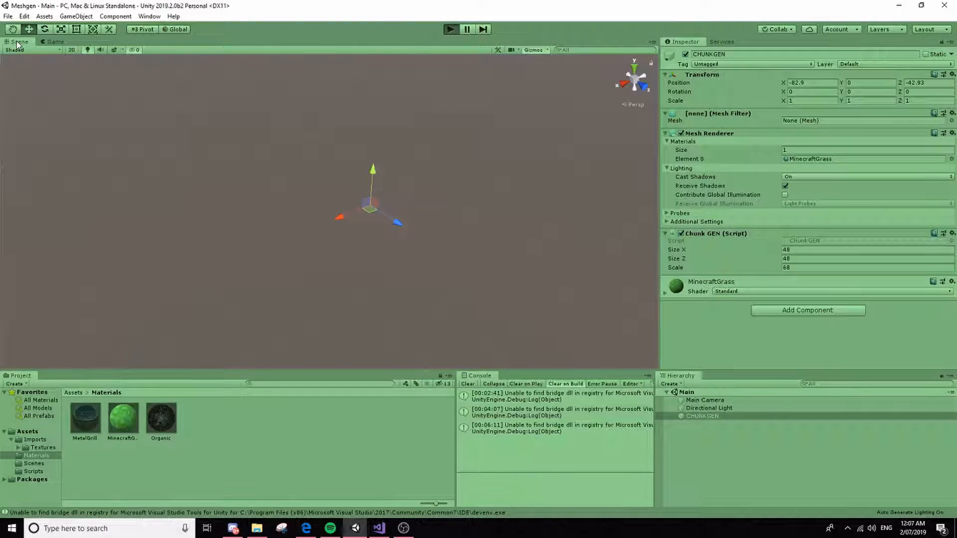
Press Play again and orbit the Scene view around the regenerated stepped terrain chunk
click(451, 29)
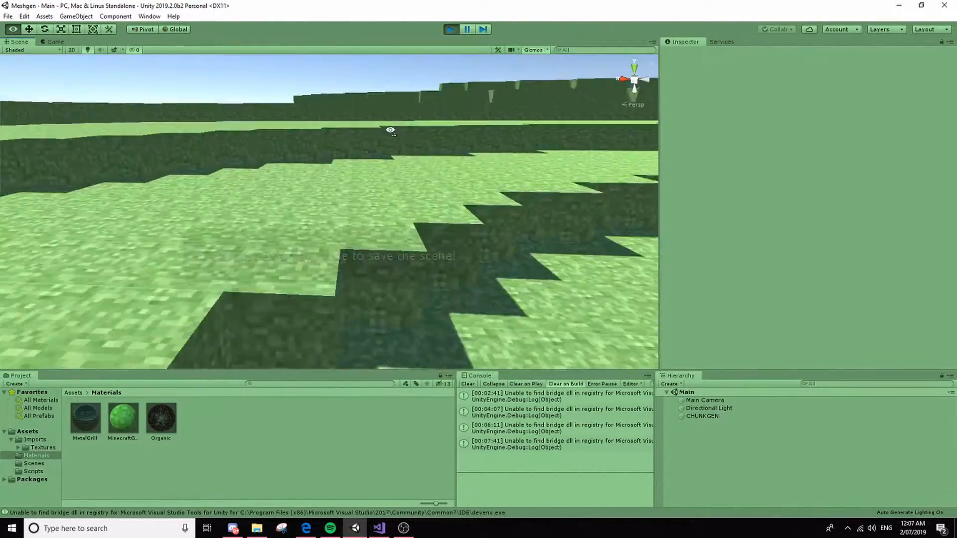
drag(391, 130, 330, 198)
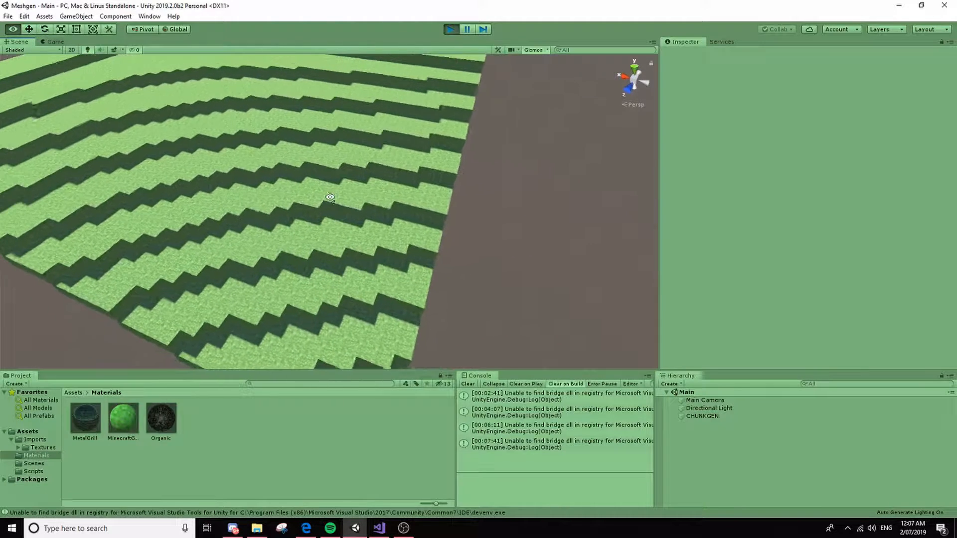
drag(329, 198, 325, 201)
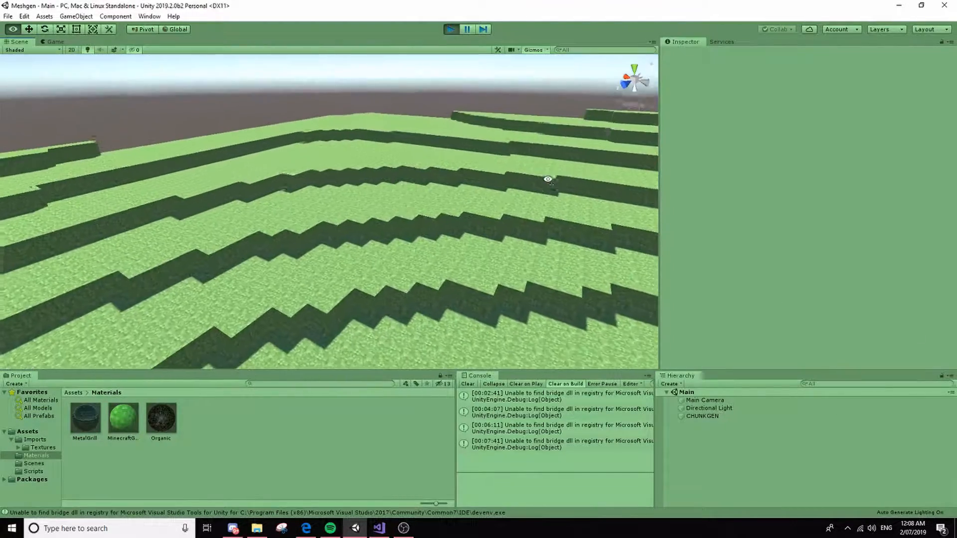
click(702, 416)
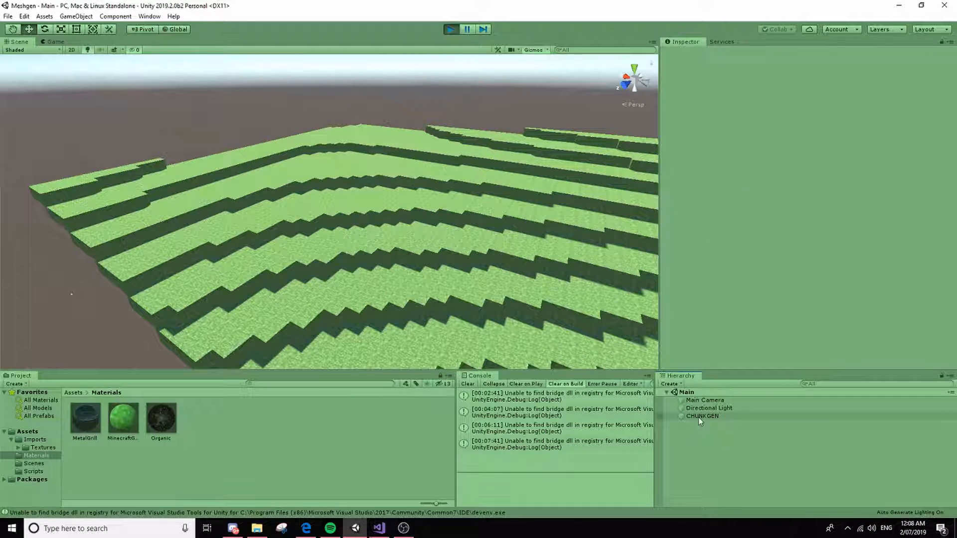
Select CHUNKGEN and start editing its Size X value (48 by 48, scale 68)
click(702, 417)
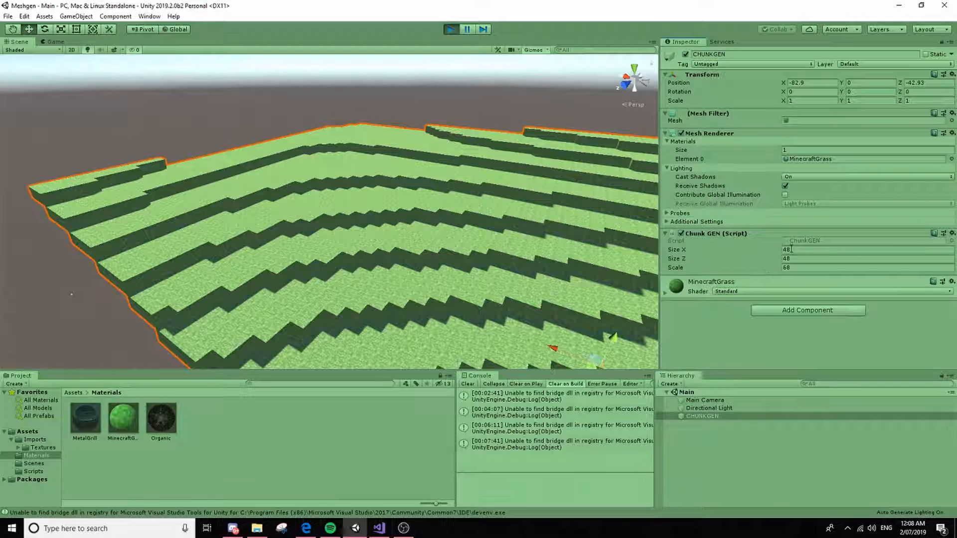
click(855, 250)
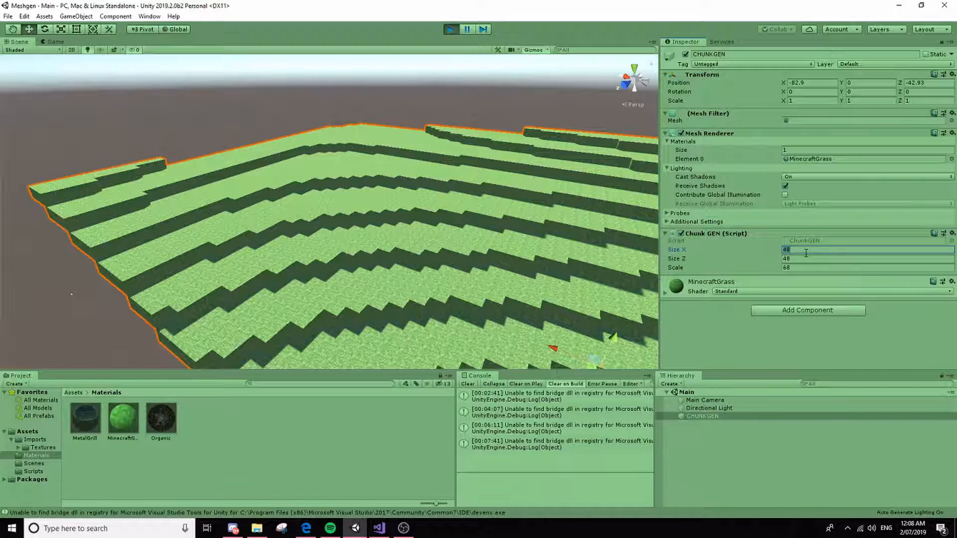